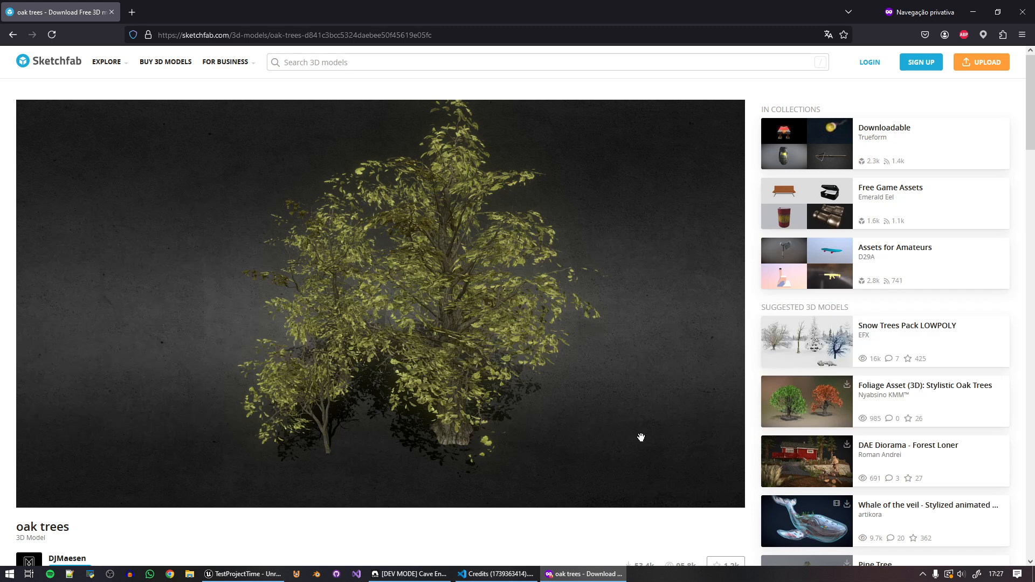
# - Place the Tree1, Tree2 and Tree3 oak templates beside the characters in the checkerboard scene
pyautogui.click(409, 574)
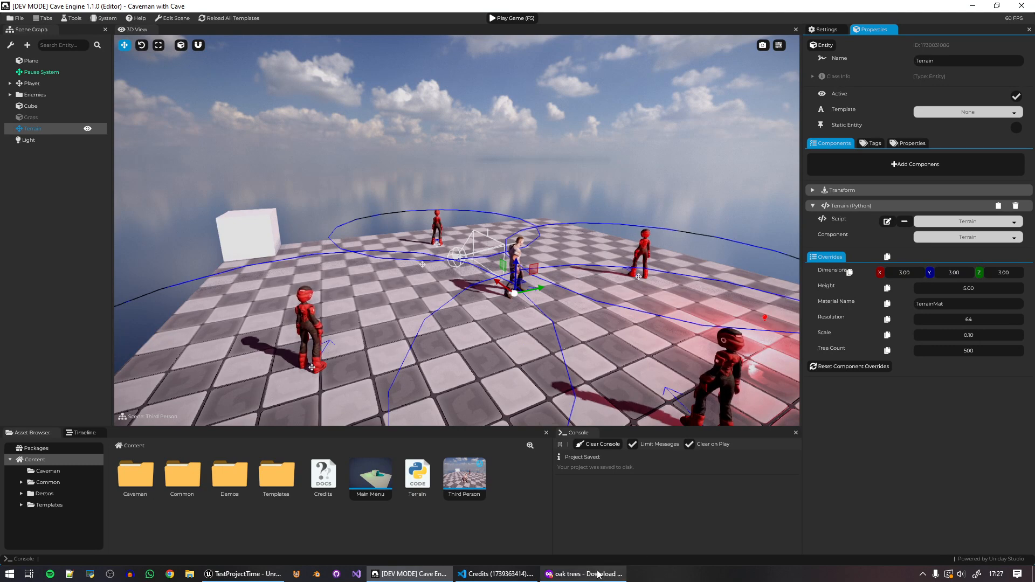
pyautogui.moveTo(496, 574)
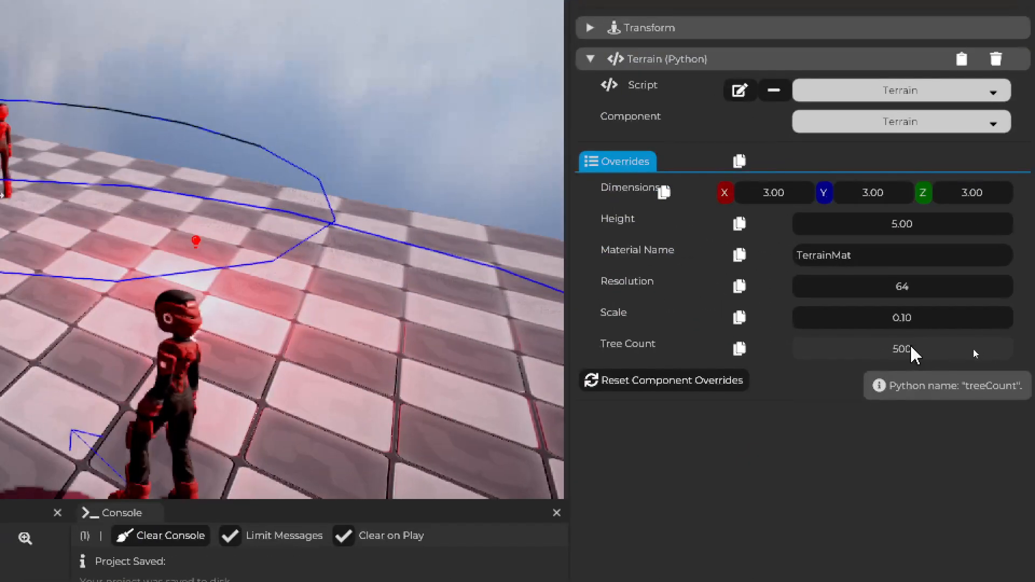
pyautogui.moveTo(610, 352)
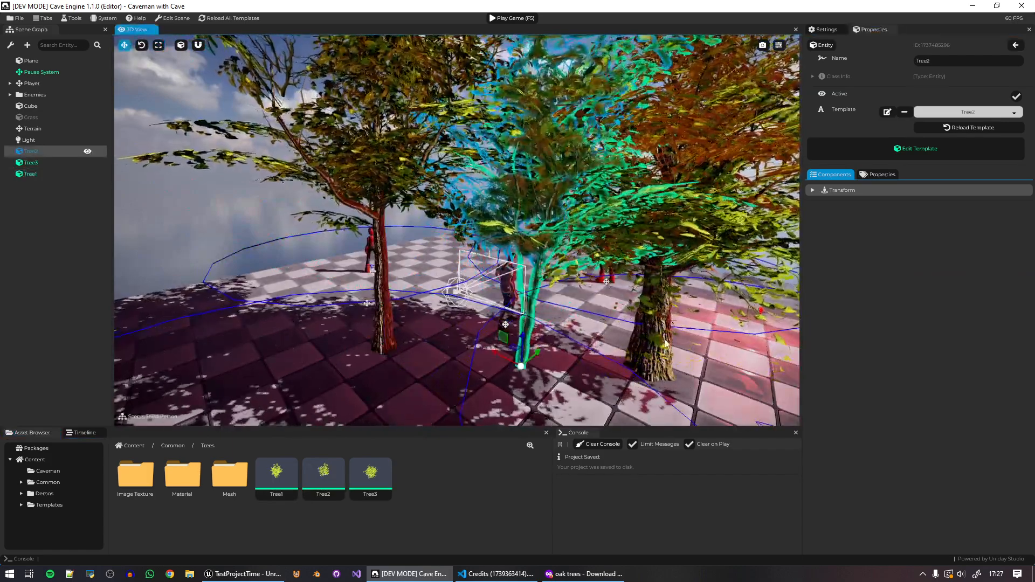
# - Inspect the Tree3 template's leaf mesh, then return to the main scene
pyautogui.click(30, 162)
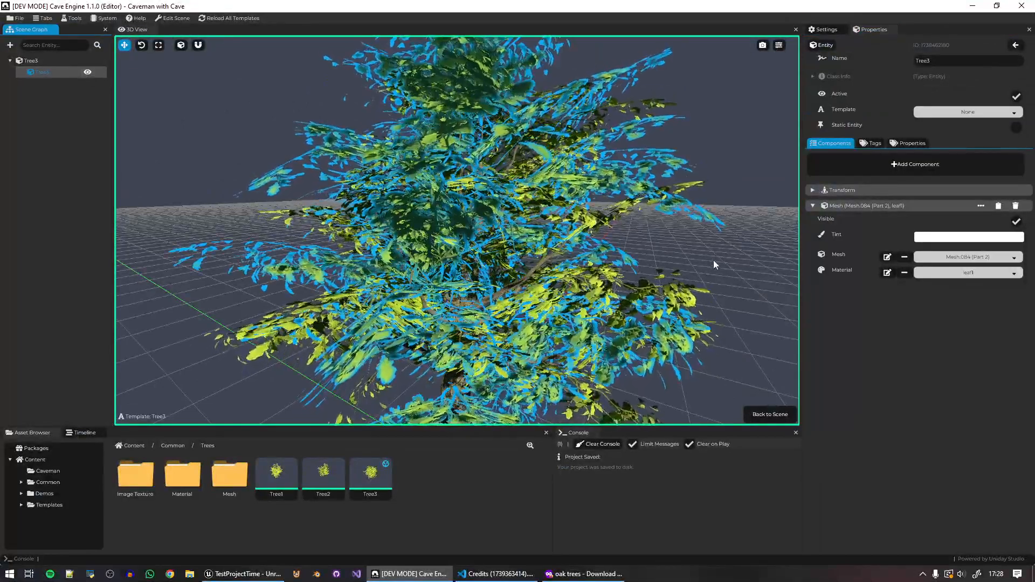
pyautogui.click(871, 29)
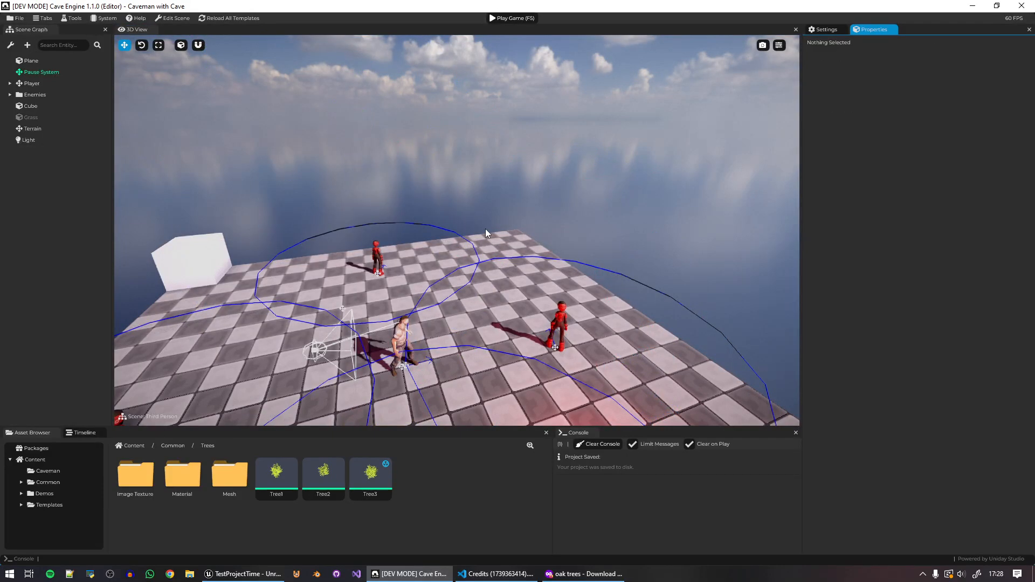
# - Play-test the forested terrain, enable Use Mist, then bring the Unreal forest project forward
pyautogui.click(512, 18)
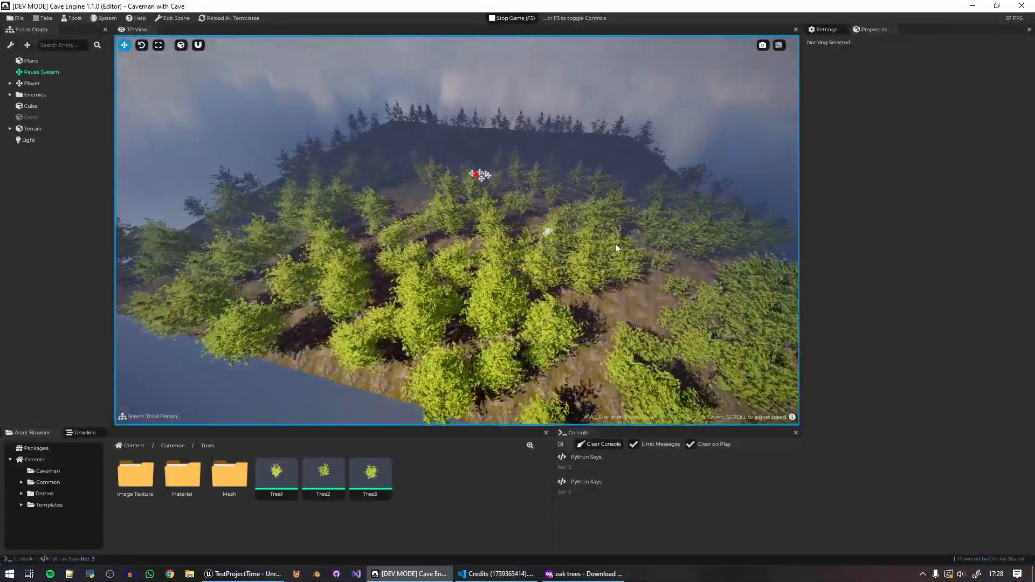
pyautogui.click(873, 29)
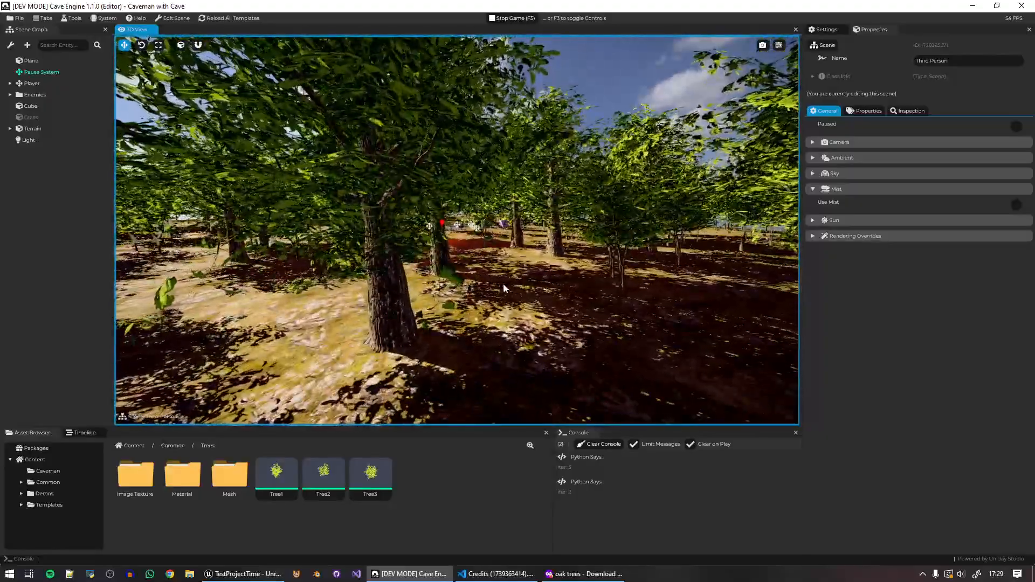
pyautogui.click(511, 18)
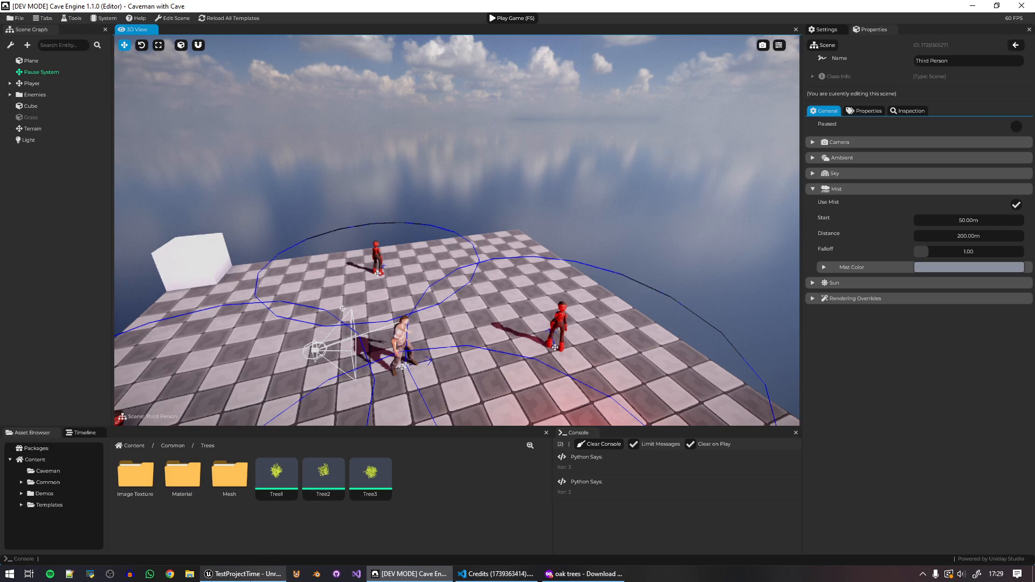
pyautogui.click(242, 574)
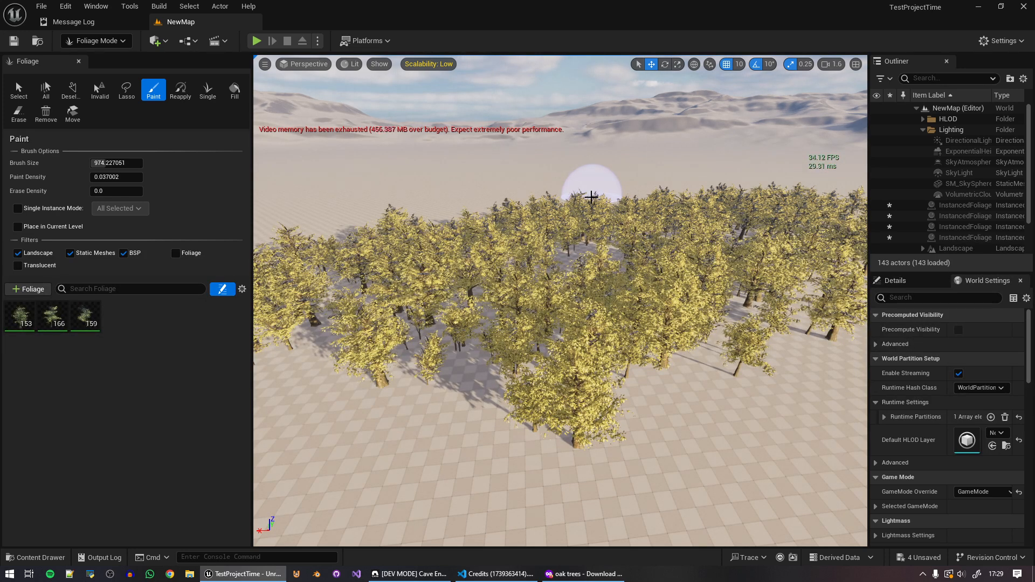
pyautogui.moveTo(435, 146)
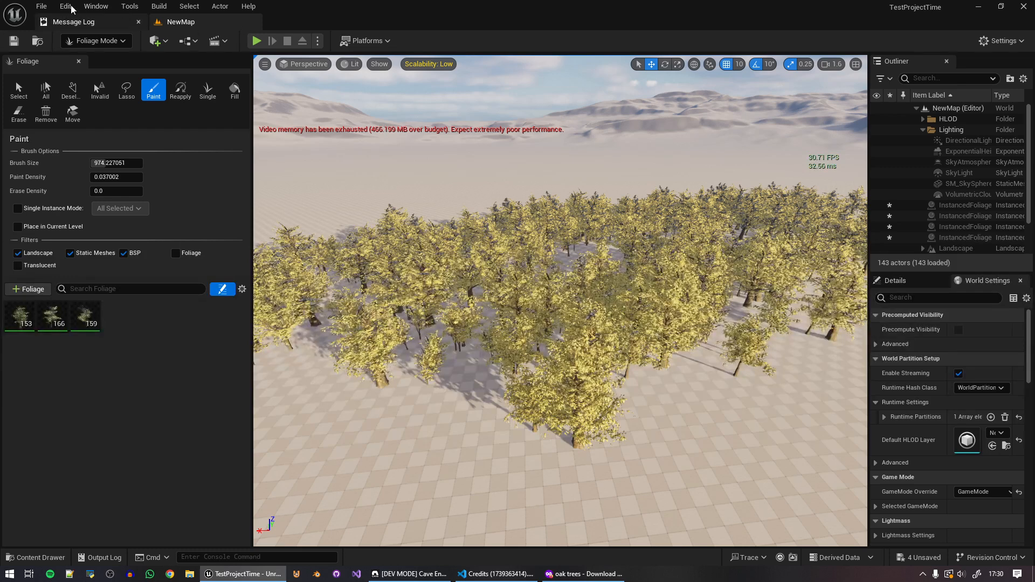
pyautogui.click(41, 6)
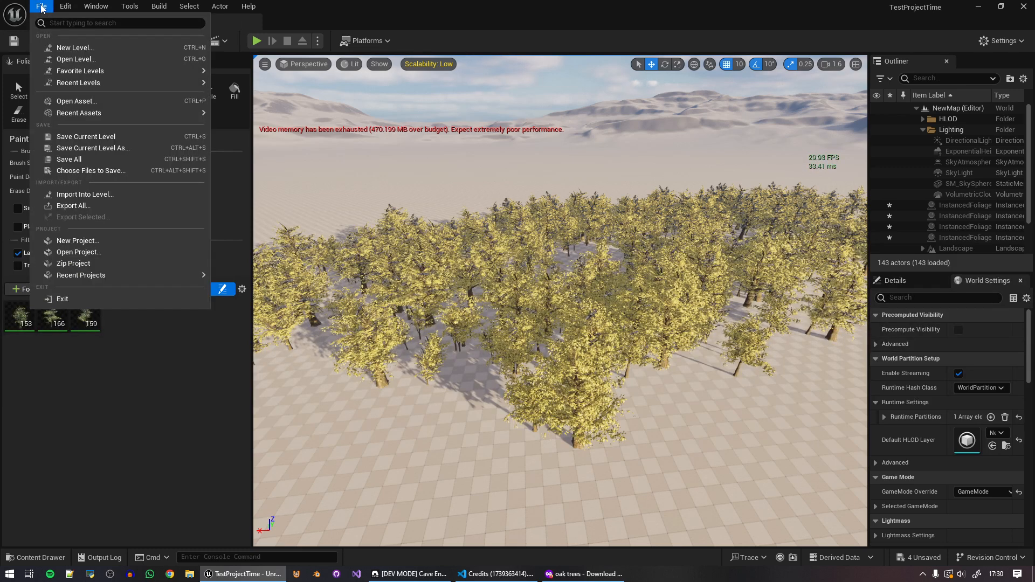
pyautogui.click(65, 5)
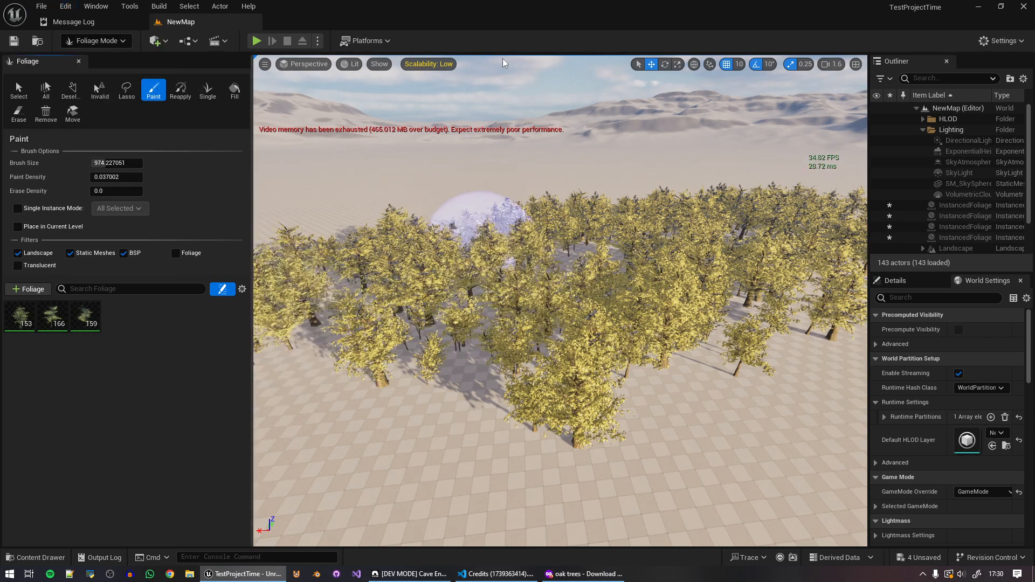
pyautogui.click(427, 64)
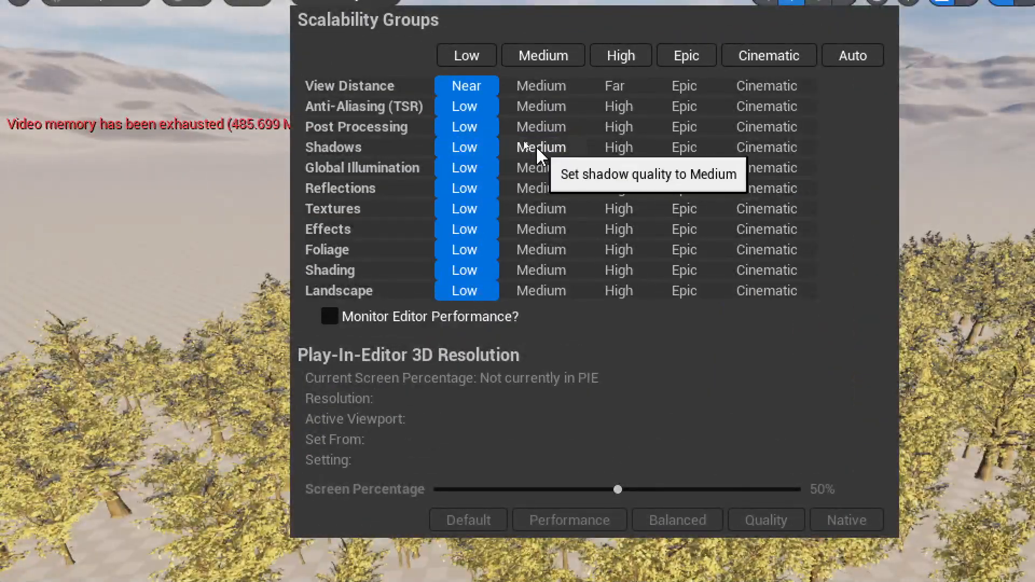
pyautogui.click(541, 147)
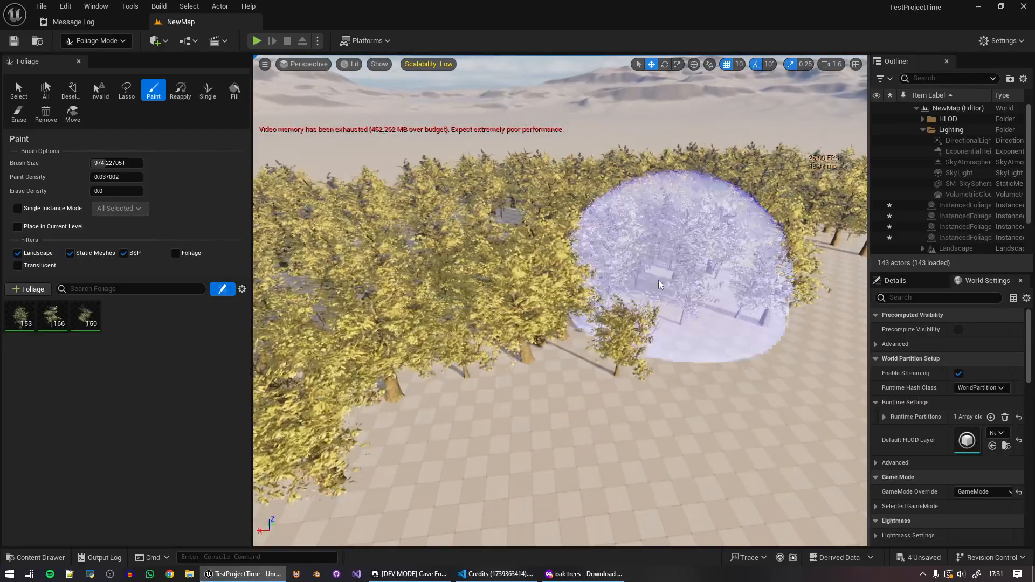
# - Exit Unreal's Foliage Mode and switch back to the Cave Engine project
pyautogui.click(582, 573)
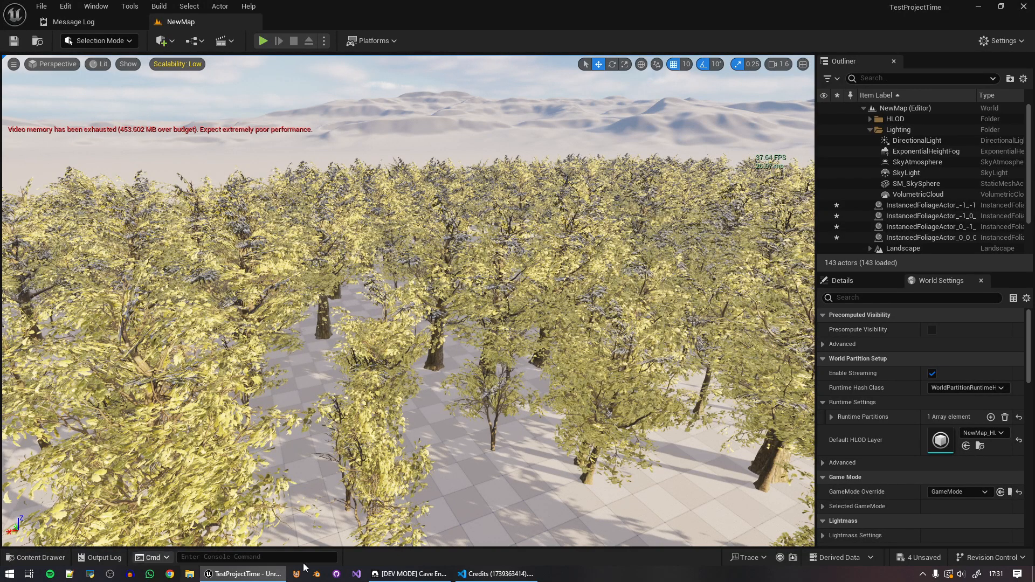
pyautogui.click(409, 573)
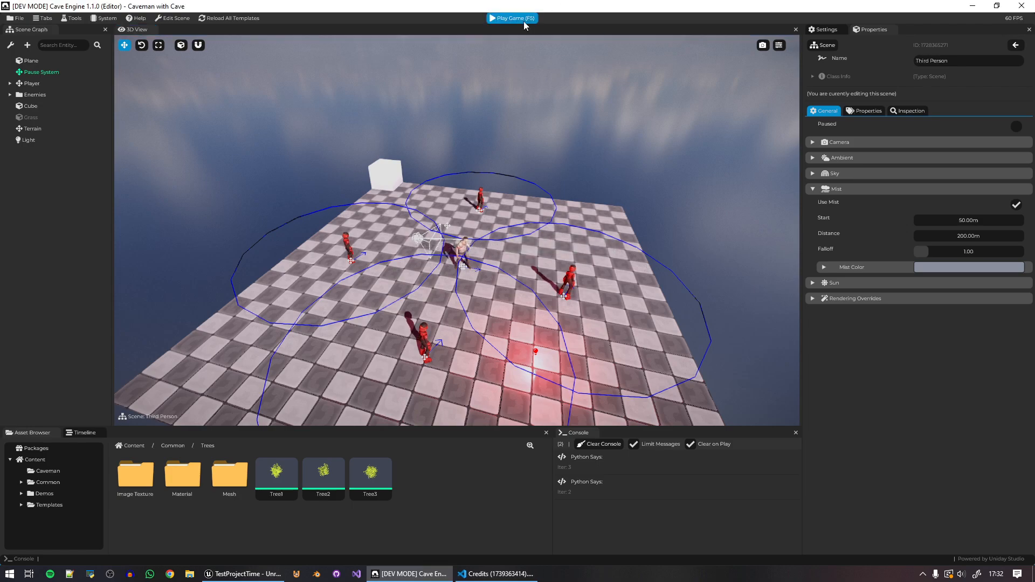
# - Play the Third Person scene through the forest, then pause it with Escape
pyautogui.click(512, 17)
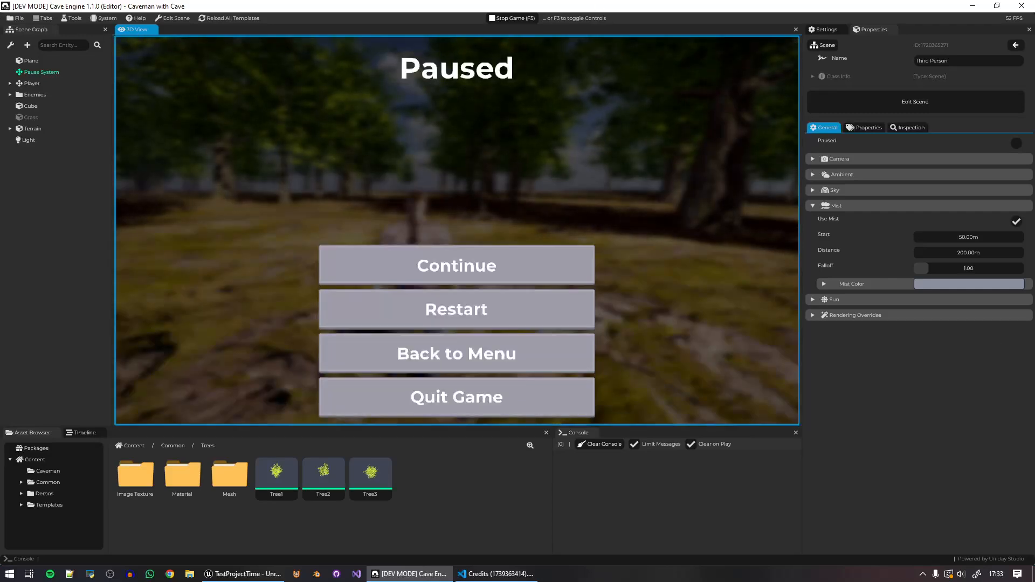
pyautogui.click(582, 573)
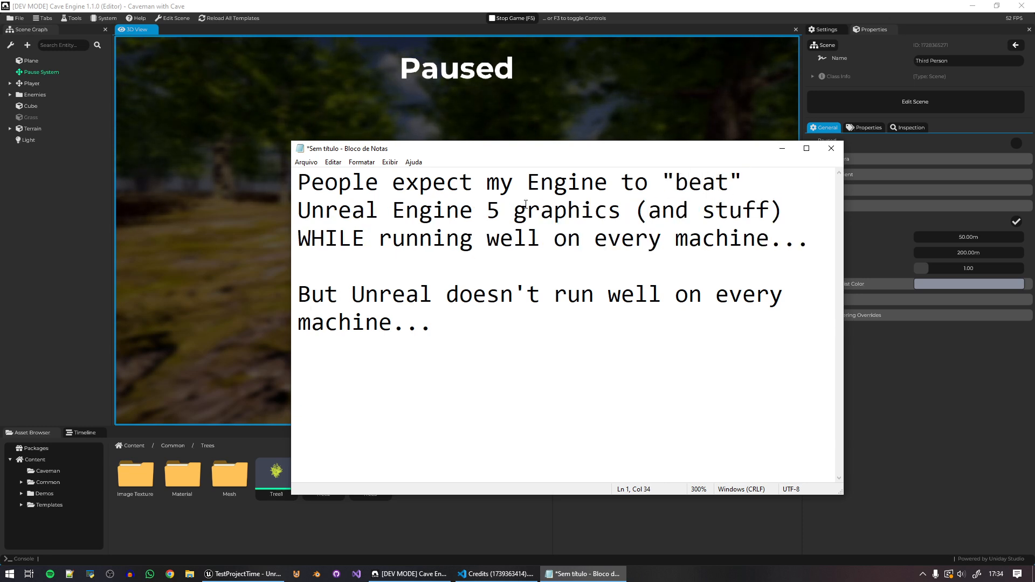
pyautogui.click(500, 210)
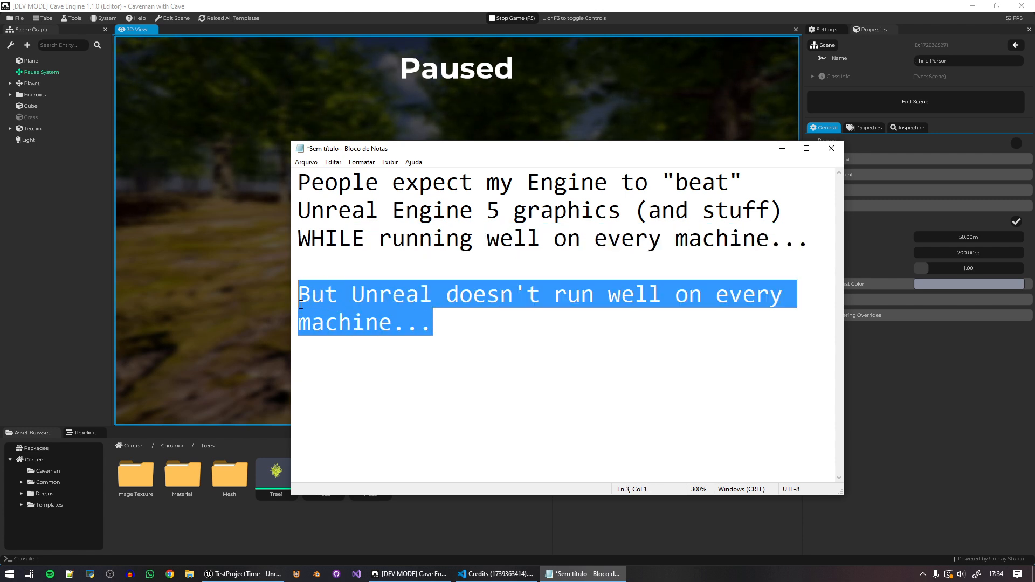
pyautogui.click(523, 367)
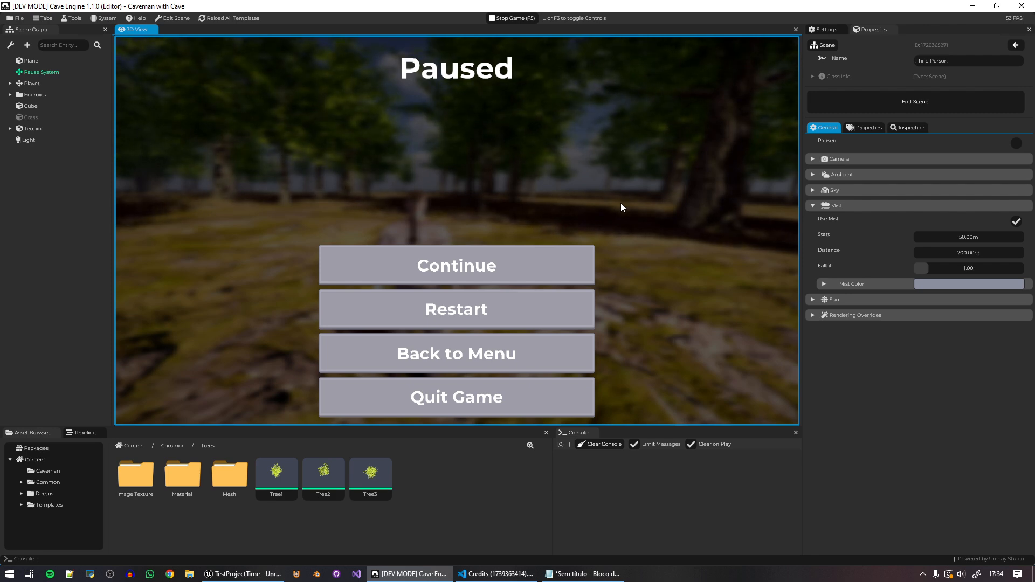
# - Resume the game with Continue, then bring Unreal's painted forest map forward
pyautogui.click(456, 265)
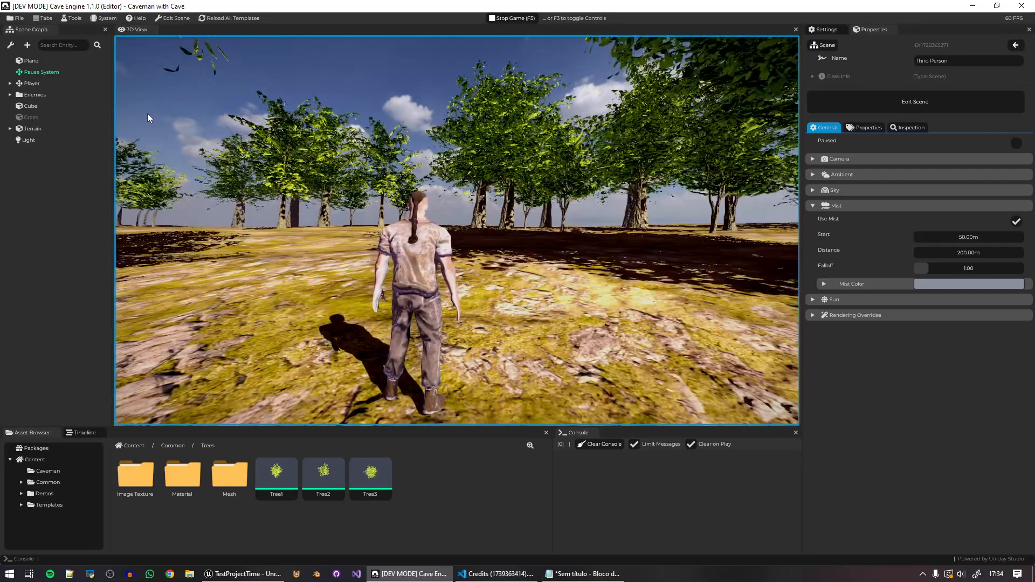
pyautogui.click(243, 573)
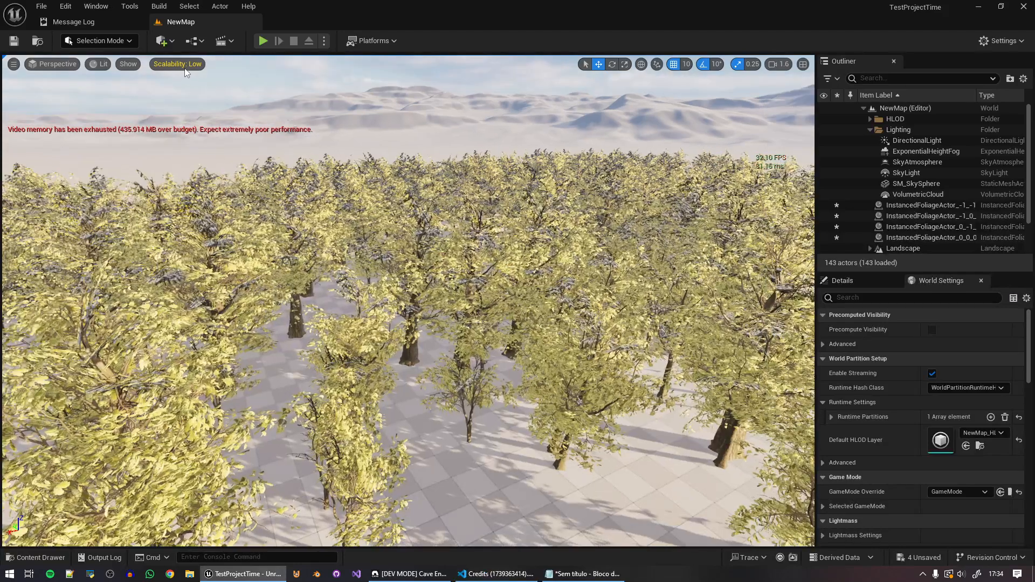
pyautogui.click(176, 64)
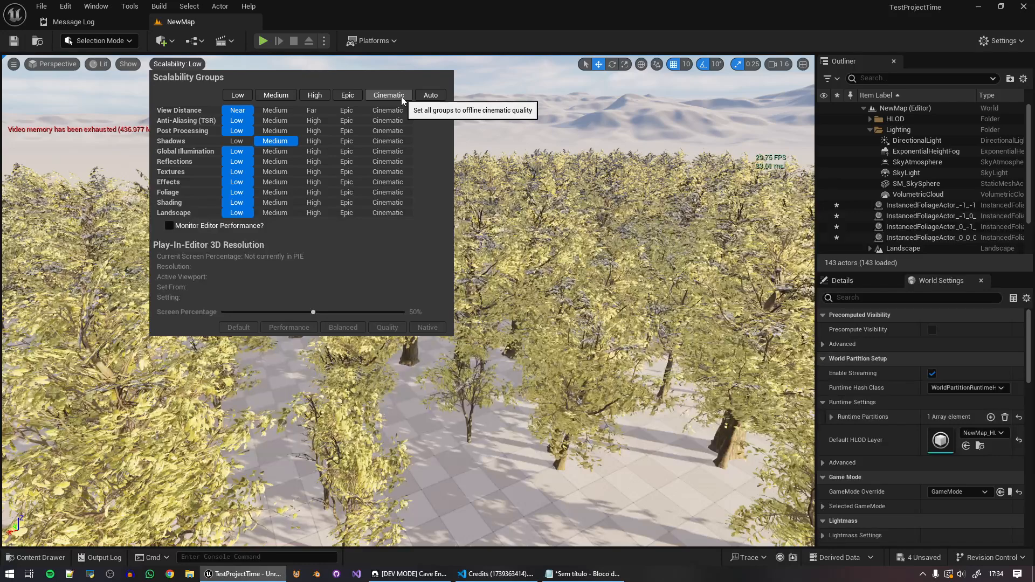
pyautogui.click(388, 94)
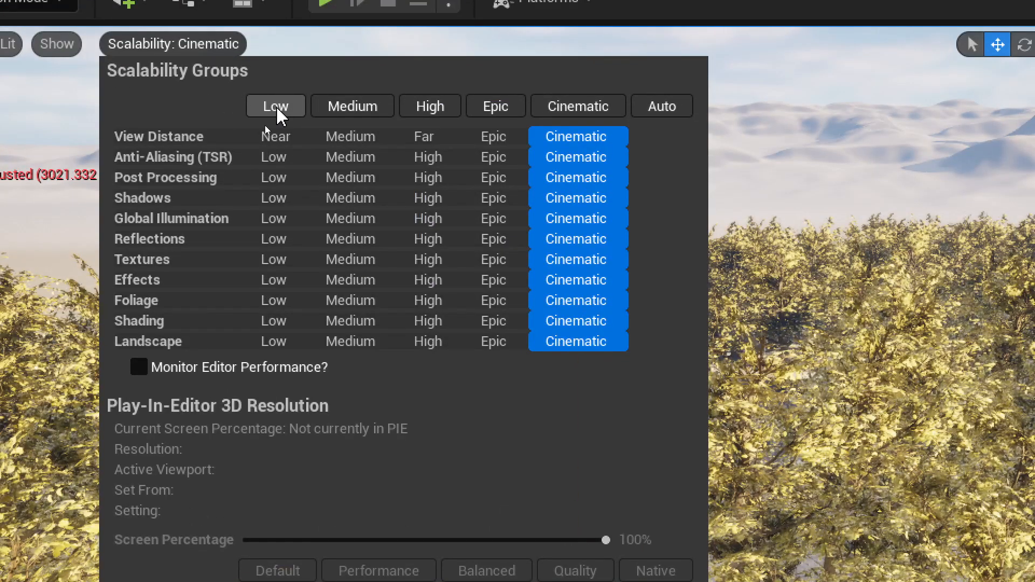
pyautogui.click(276, 106)
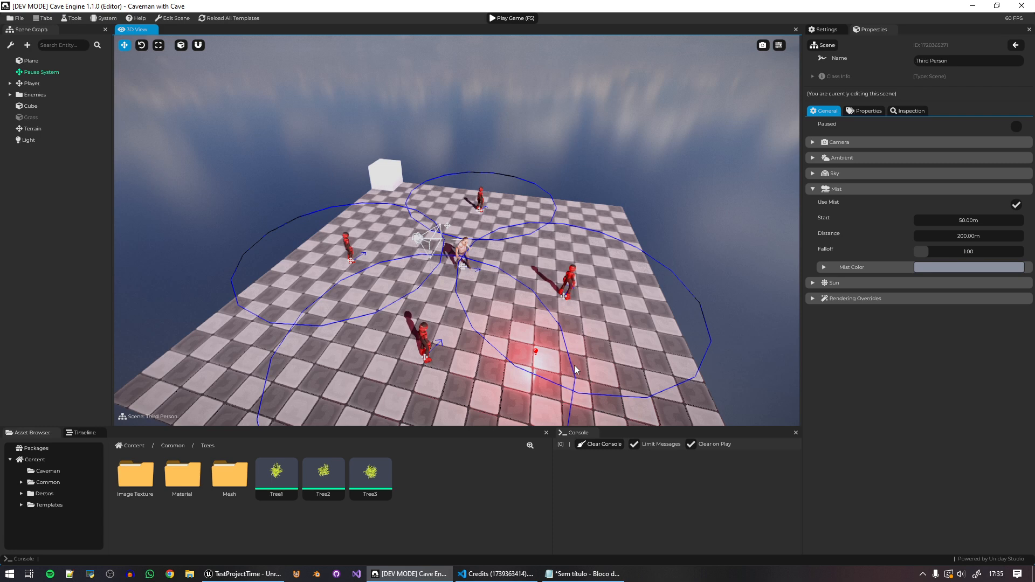
pyautogui.moveTo(355, 534)
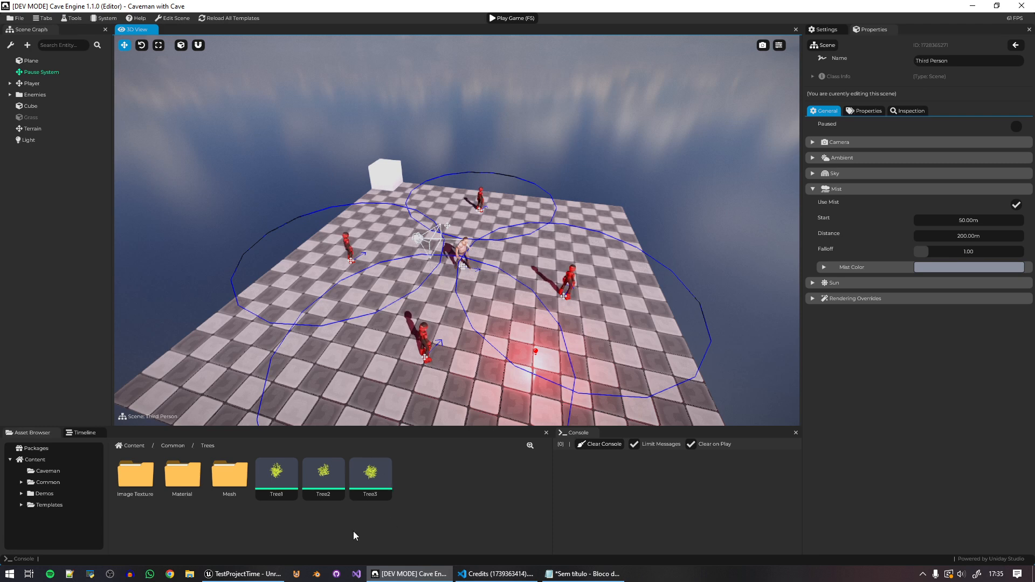
pyautogui.moveTo(243, 574)
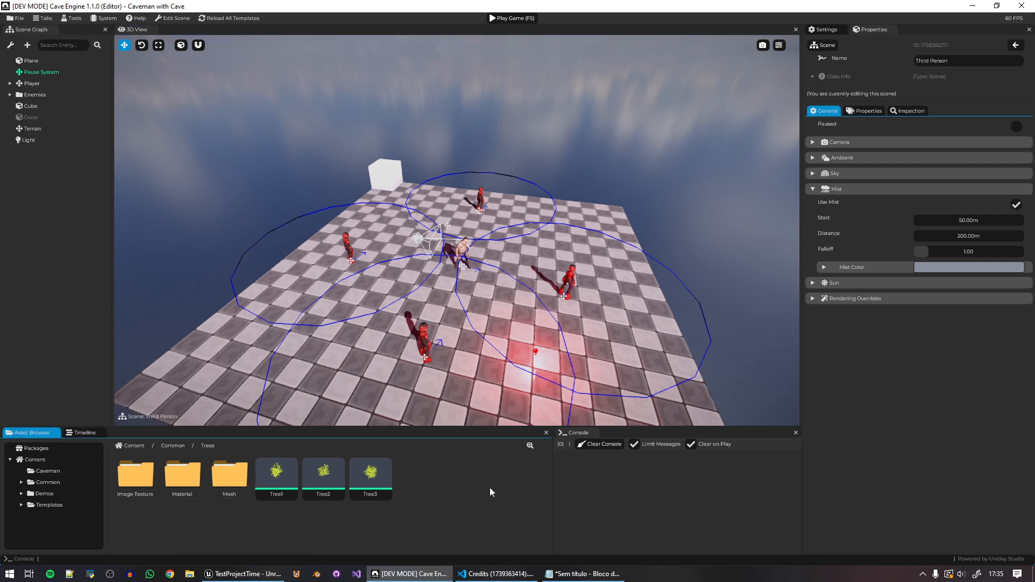
pyautogui.moveTo(614, 345)
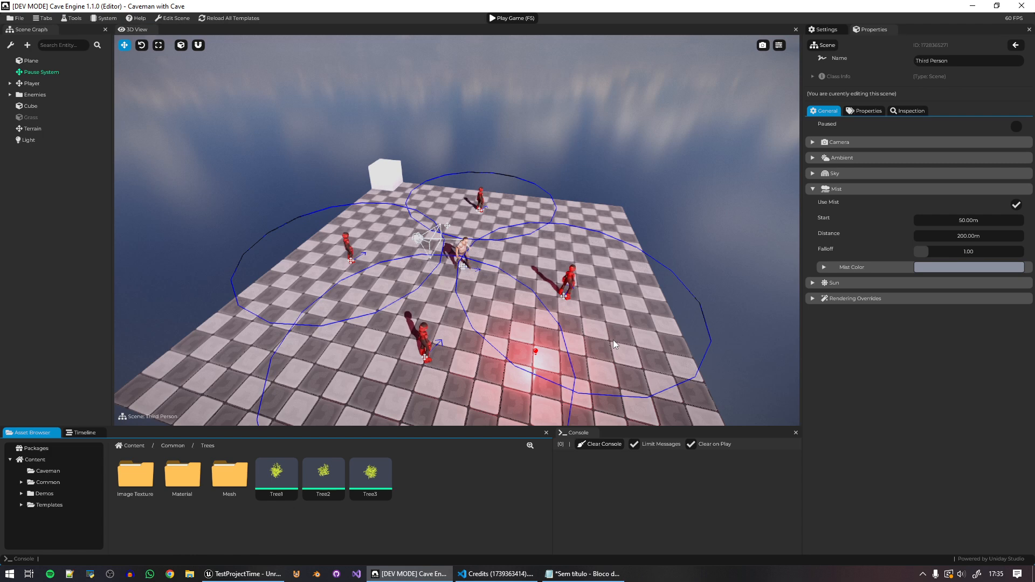
pyautogui.click(242, 573)
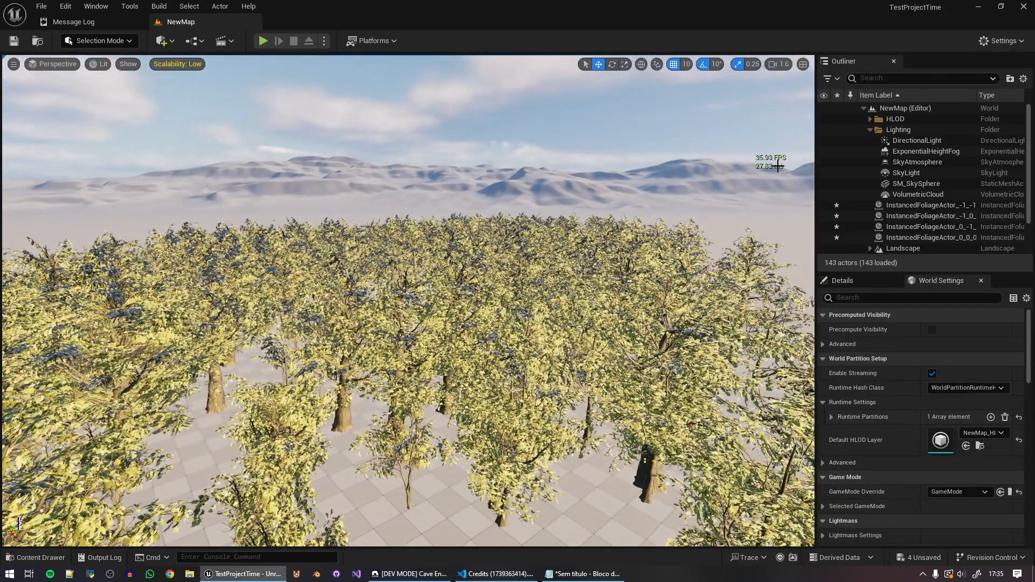
# - View the whole Unreal forest from high above, then return to Cave Engine
pyautogui.click(933, 206)
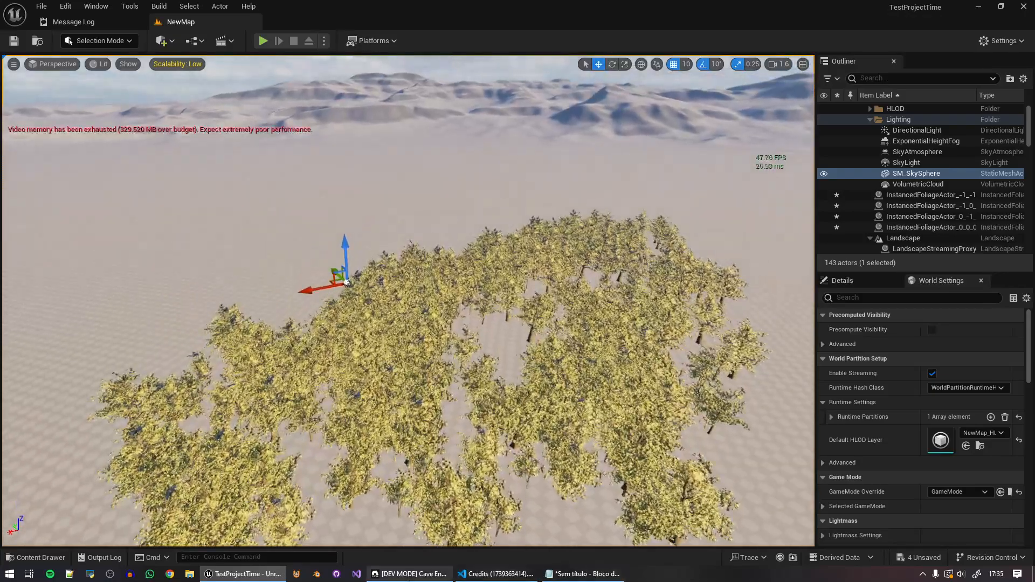
pyautogui.click(409, 573)
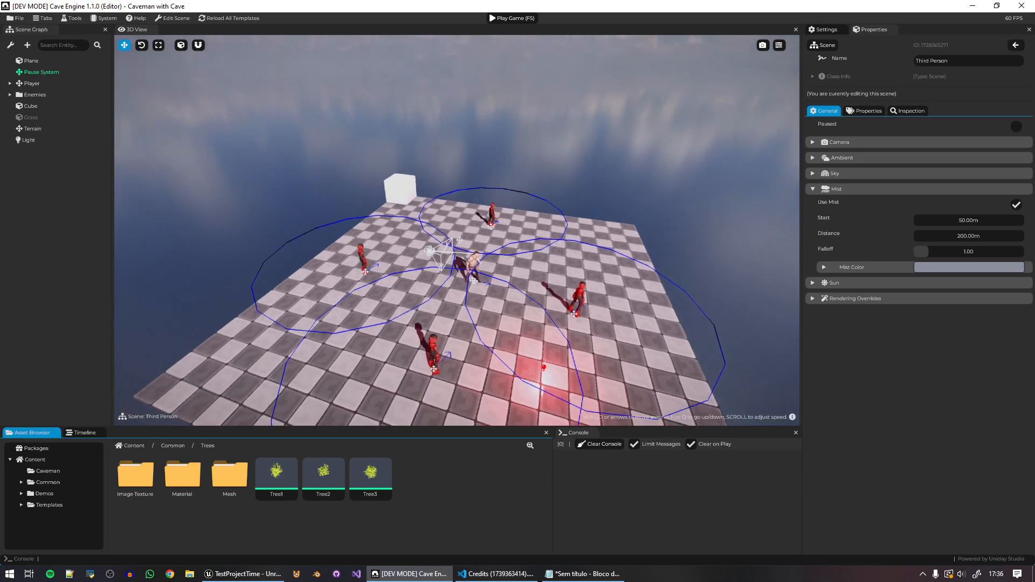
# - Preview the Tree3 template, return to the scene, and select Terrain showing tree count 1000
pyautogui.click(370, 471)
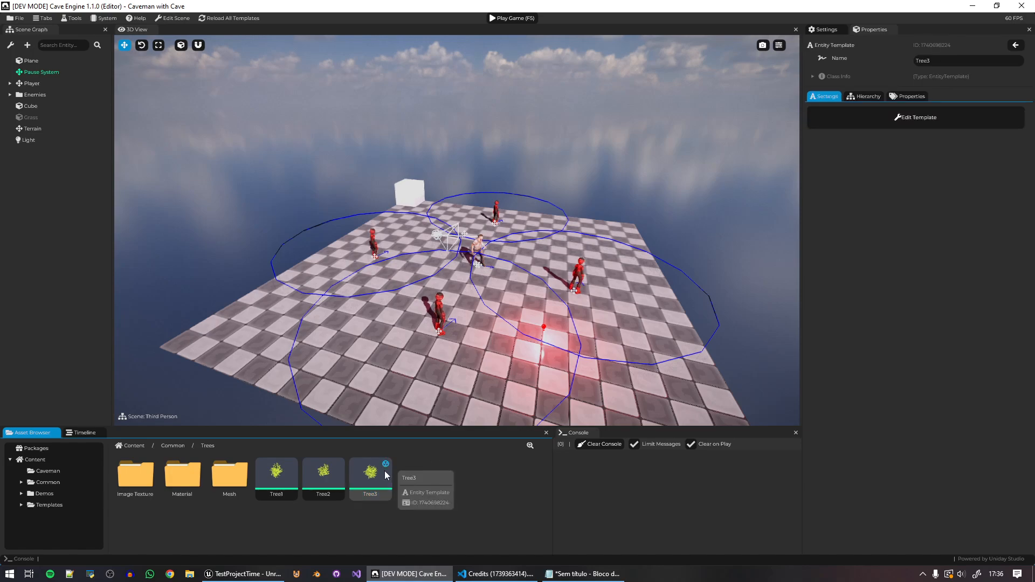
pyautogui.doubleClick(370, 471)
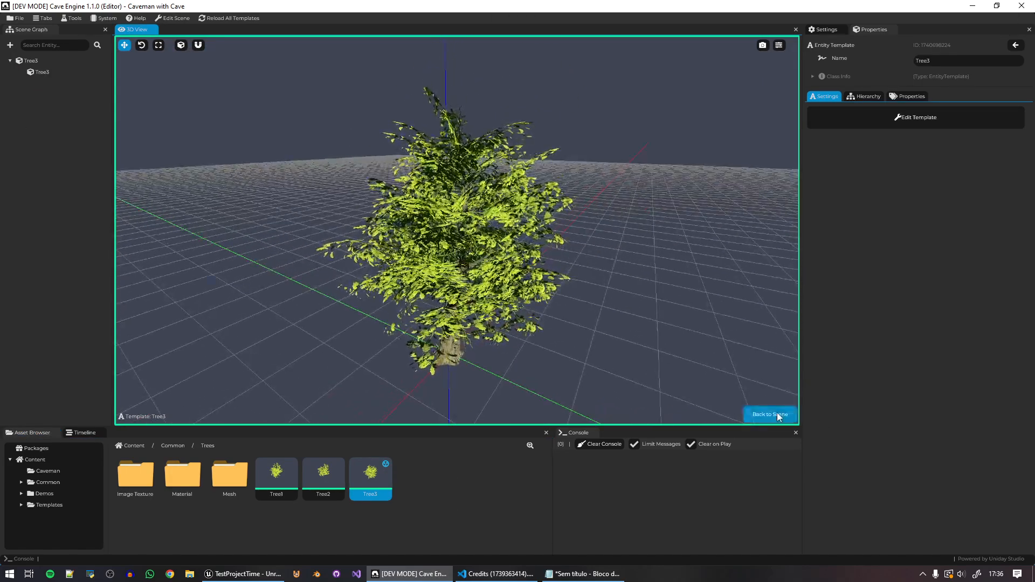
pyautogui.doubleClick(324, 470)
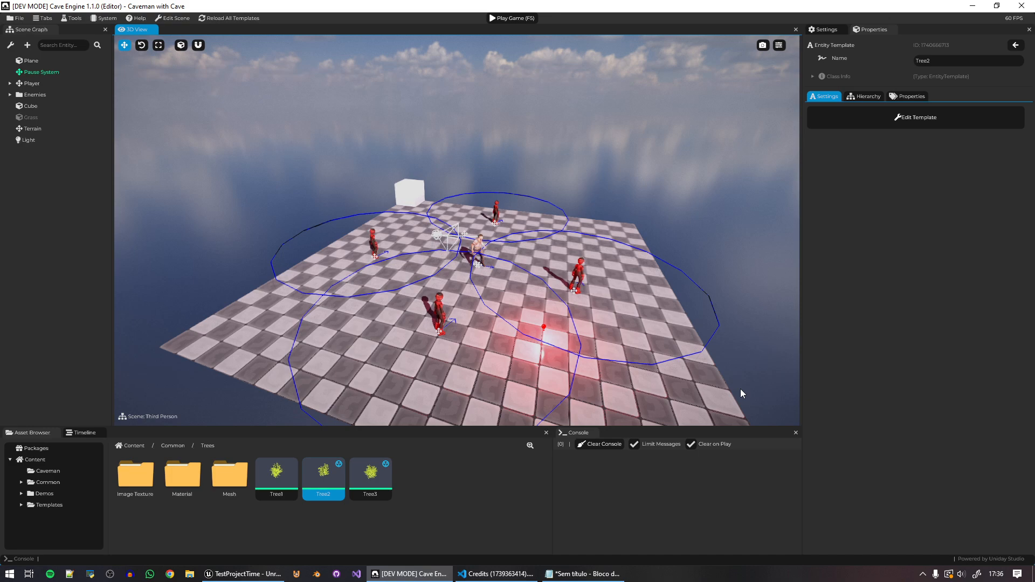
pyautogui.click(32, 129)
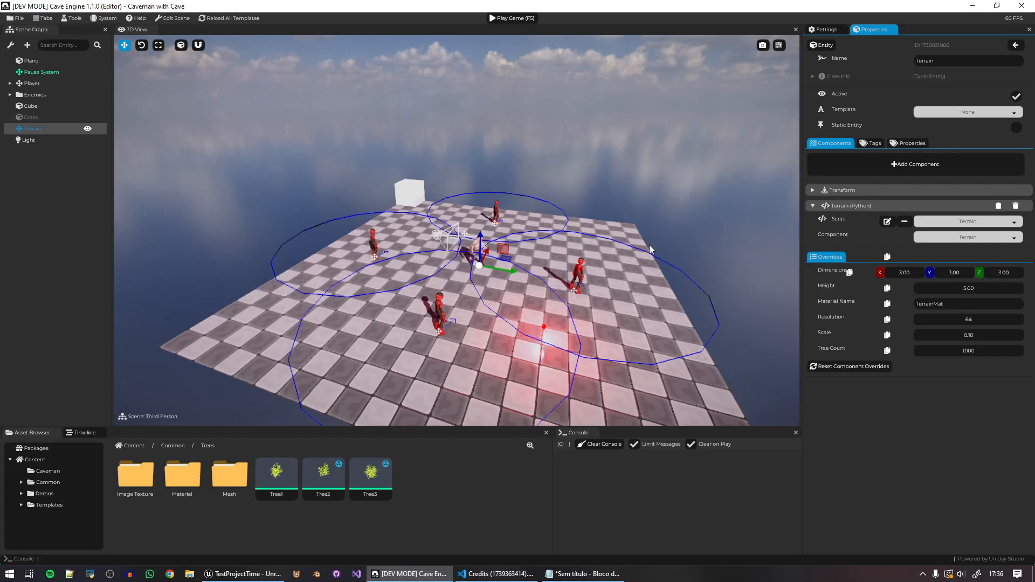
pyautogui.click(512, 18)
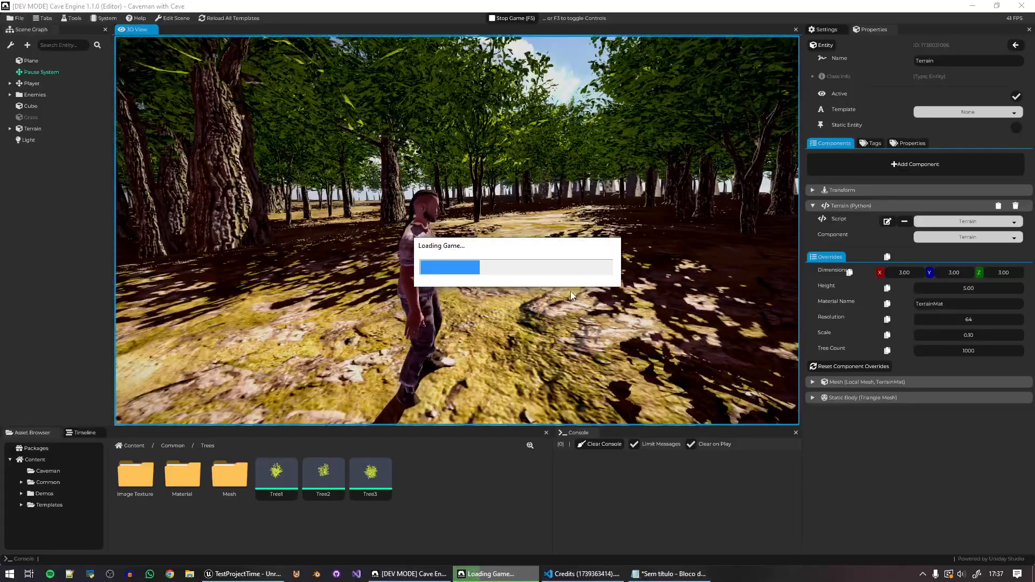
pyautogui.click(242, 574)
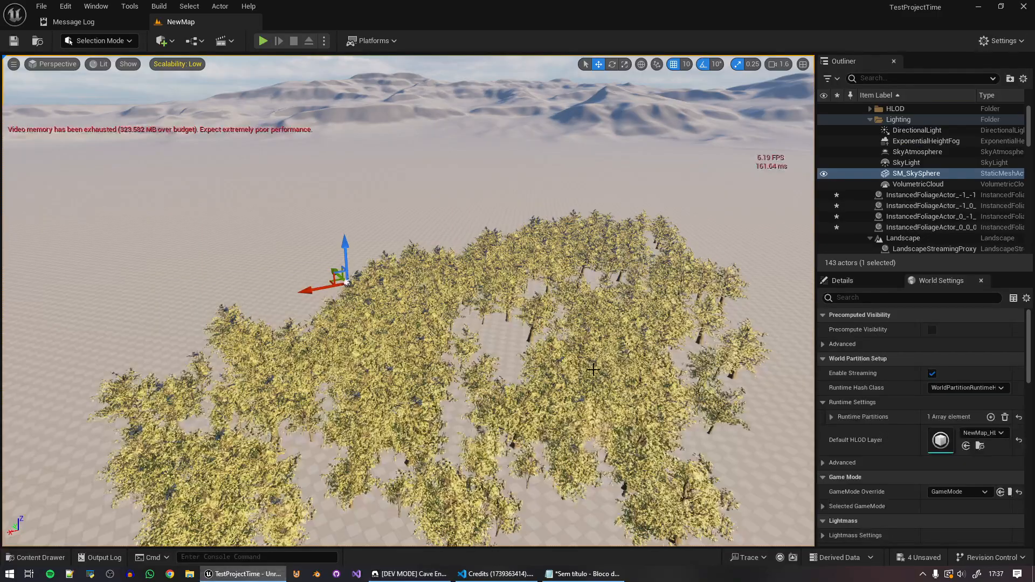
pyautogui.rightClick(480, 79)
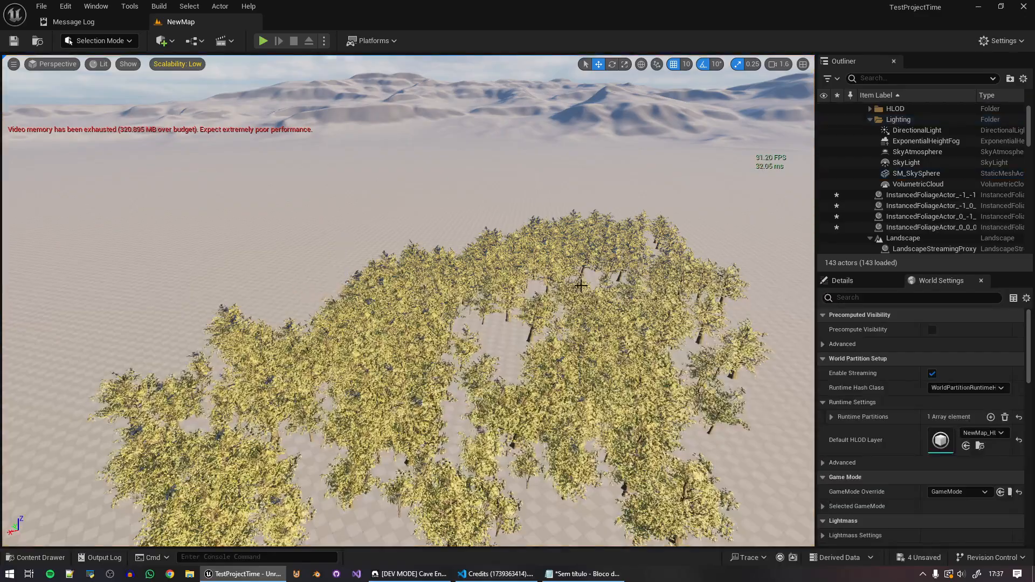
pyautogui.click(410, 573)
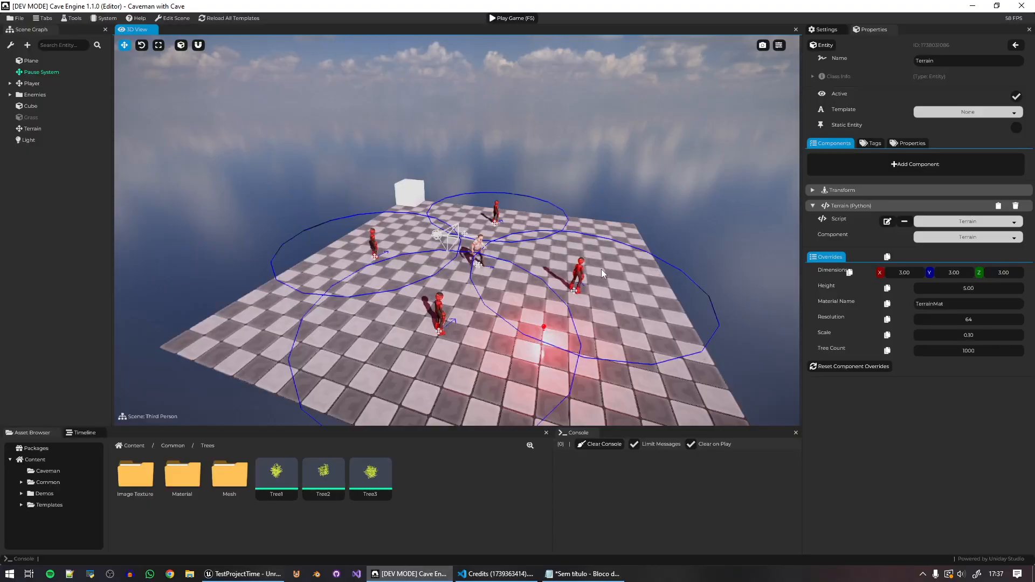